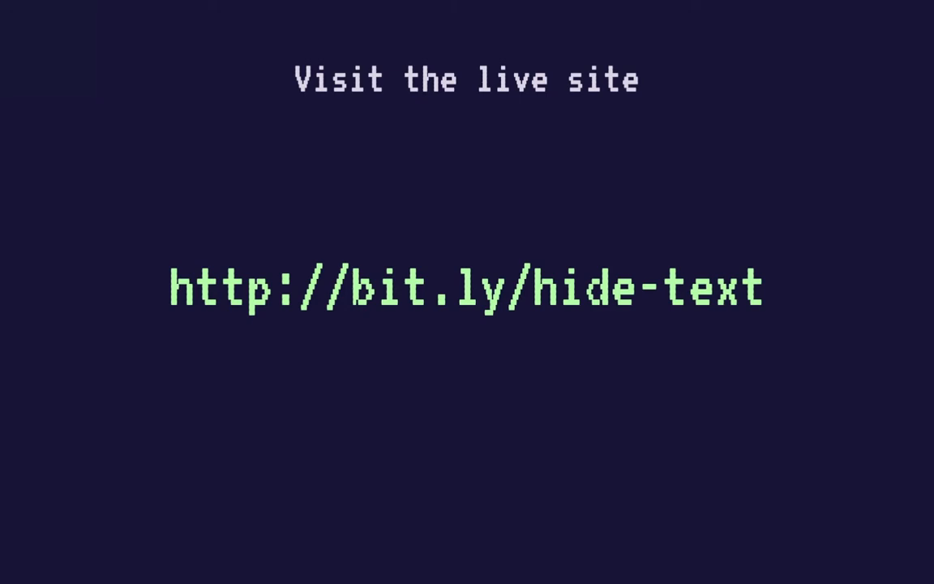
- Go to the bit.ly link and start the Hide workflow on Pixel_Ninja's home page
{"action": "type", "text": "bit.ly"}
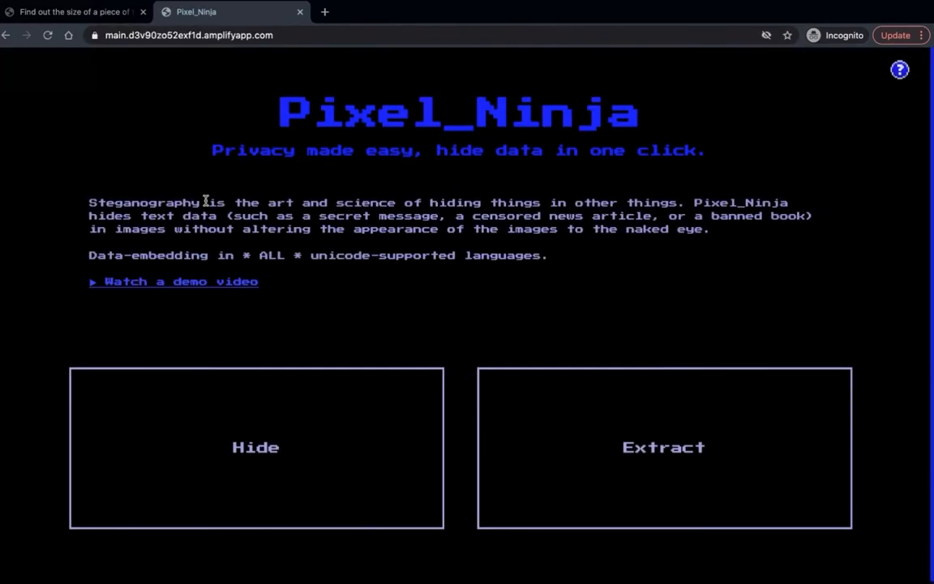
{"action": "mouse_move", "coordinate": [414, 359]}
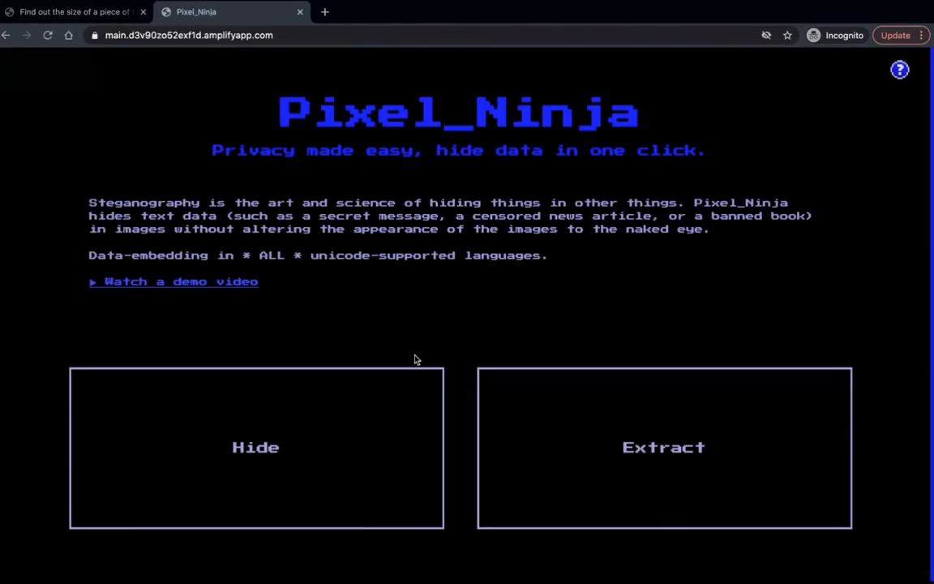
{"action": "left_click", "coordinate": [255, 446]}
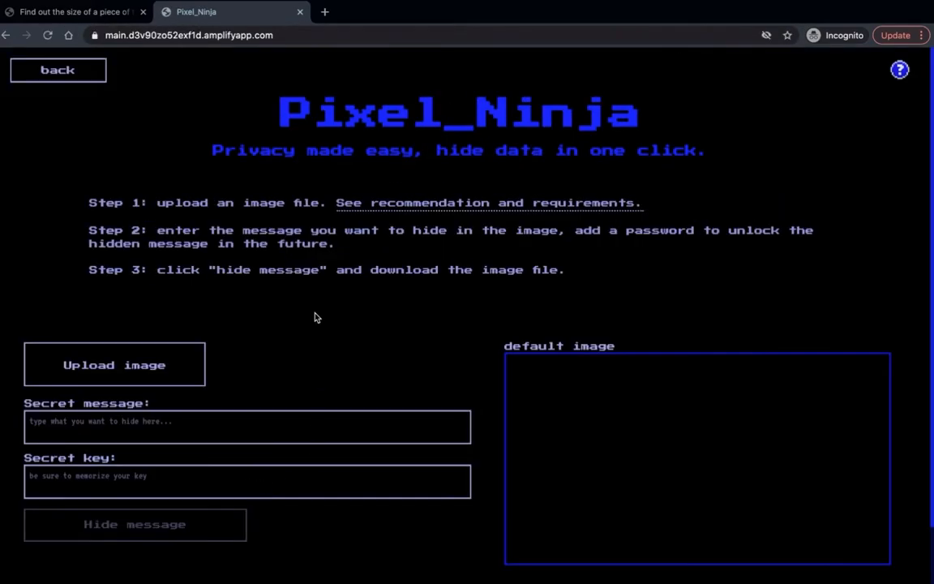
{"action": "mouse_move", "coordinate": [414, 63]}
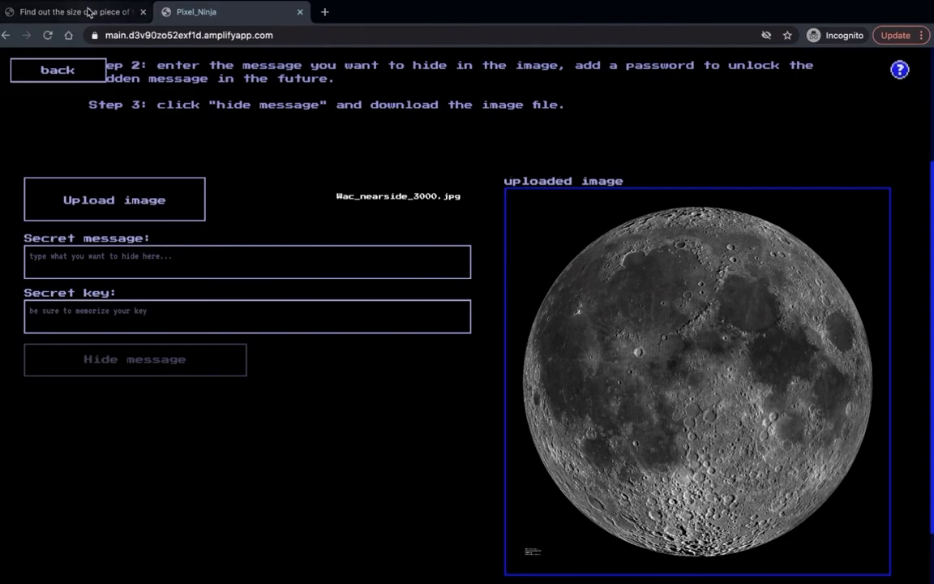
{"action": "mouse_move", "coordinate": [55, 2]}
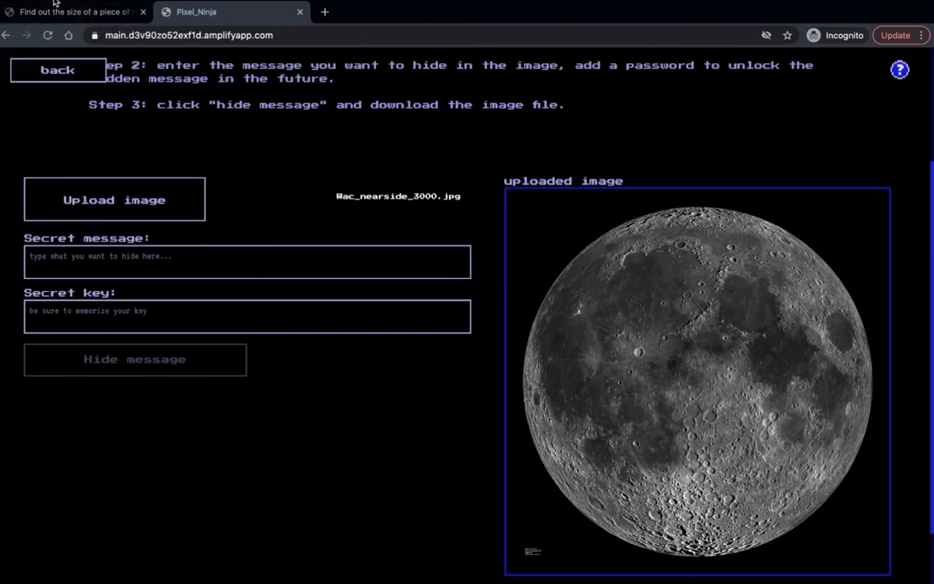
- Check the Shakespeare text measures 5.48 MB on bytesizematters, then return to Pixel_Ninja
{"action": "left_click", "coordinate": [73, 12]}
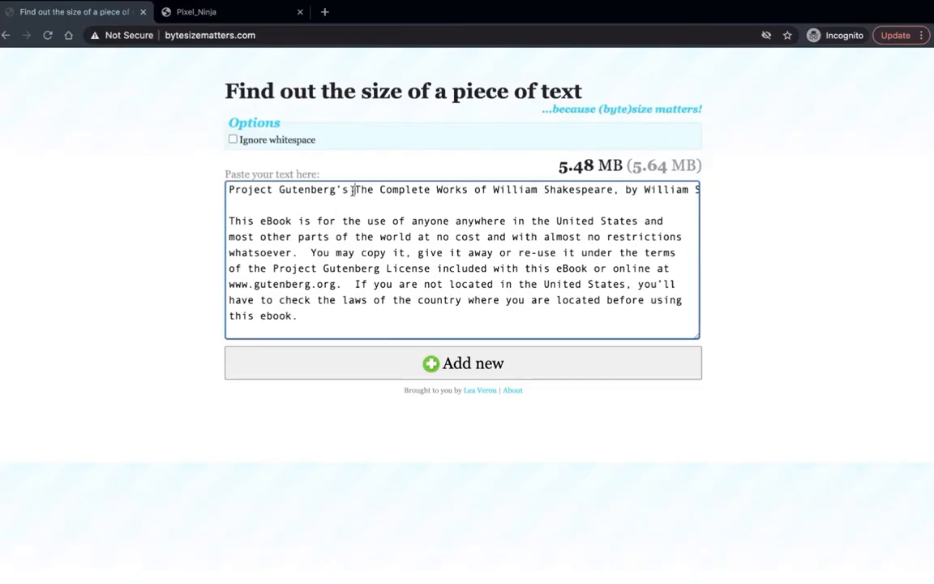
{"action": "left_click_drag", "start_coordinate": [355, 189], "coordinate": [616, 189]}
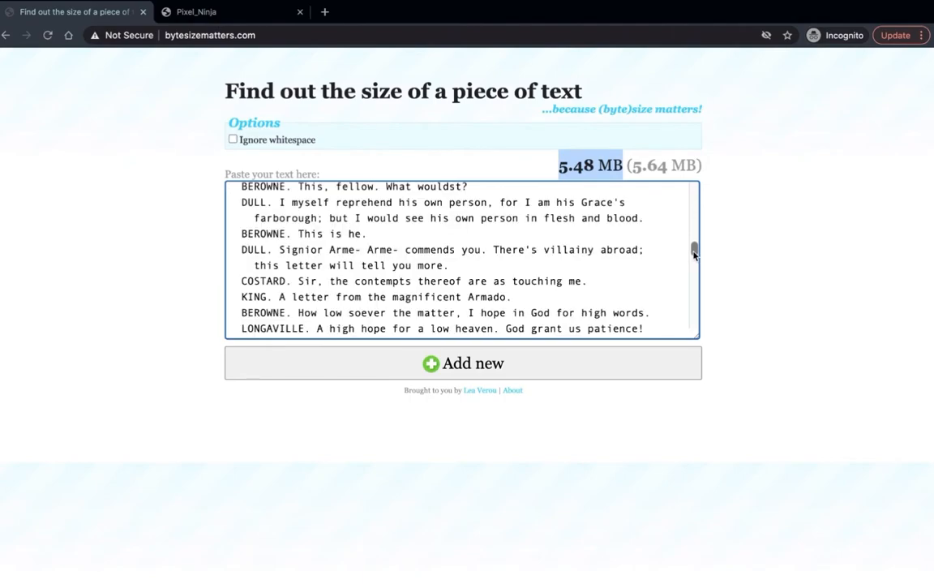
{"action": "scroll", "scroll_direction": "down", "scroll_amount": 3}
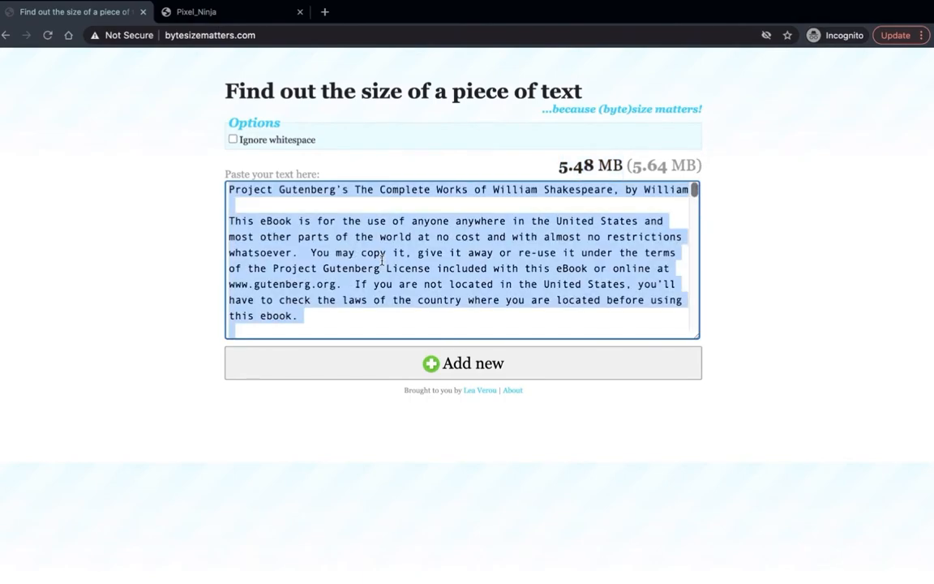
{"action": "left_click", "coordinate": [195, 11]}
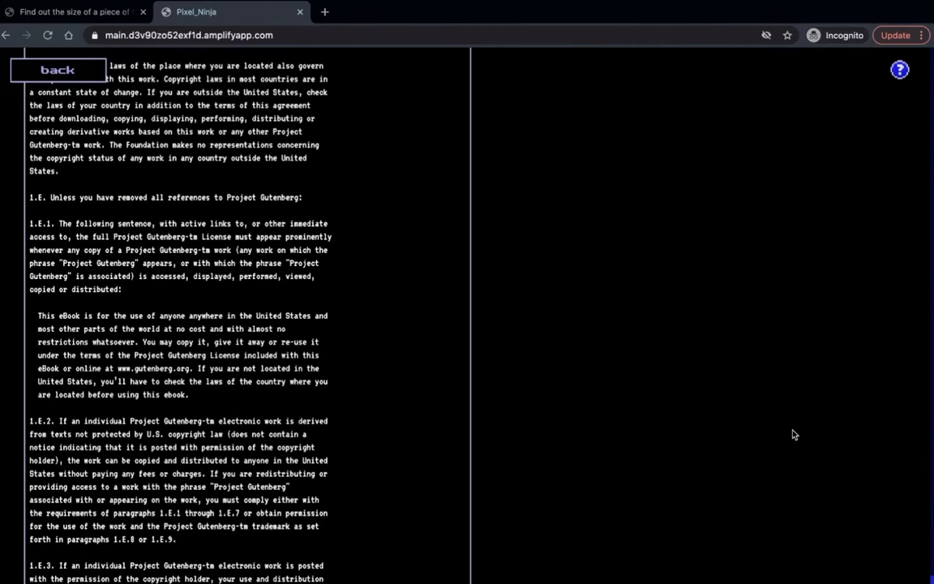
{"action": "scroll", "scroll_direction": "down", "scroll_amount": 3}
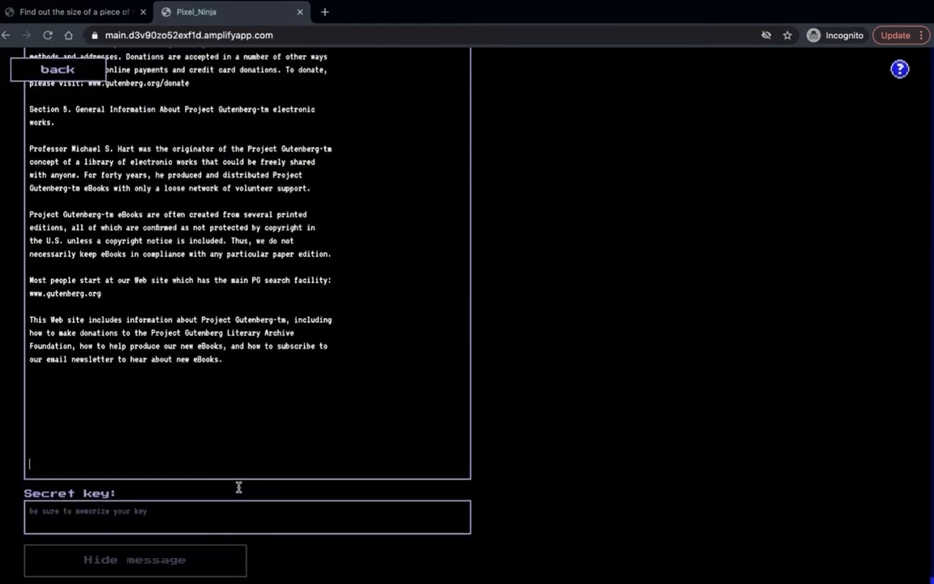
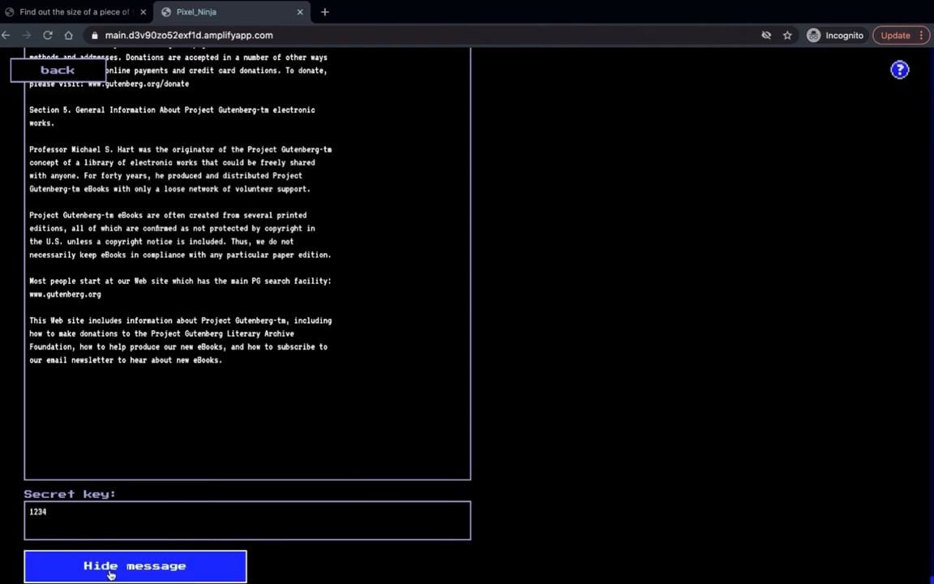
{"action": "mouse_move", "coordinate": [592, 343]}
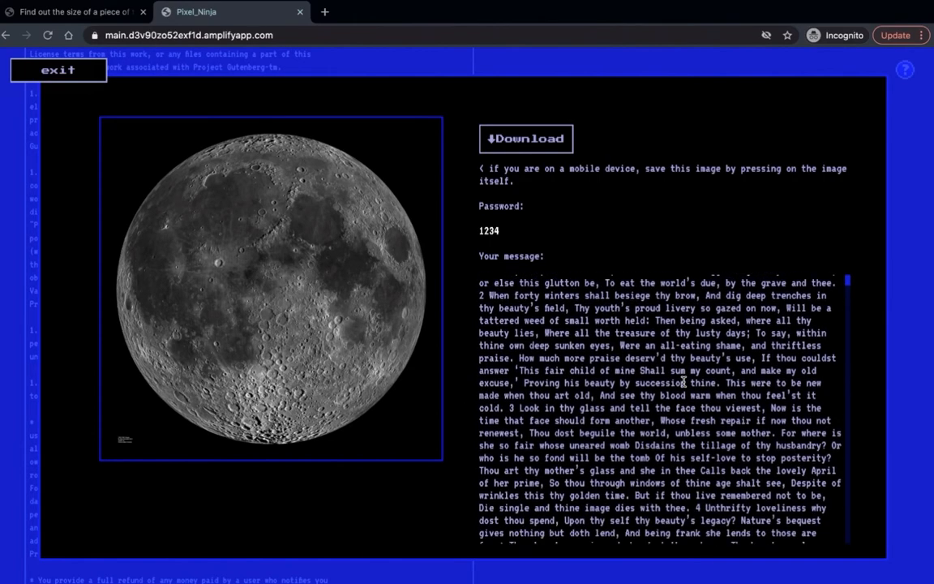
{"action": "left_click", "coordinate": [526, 139]}
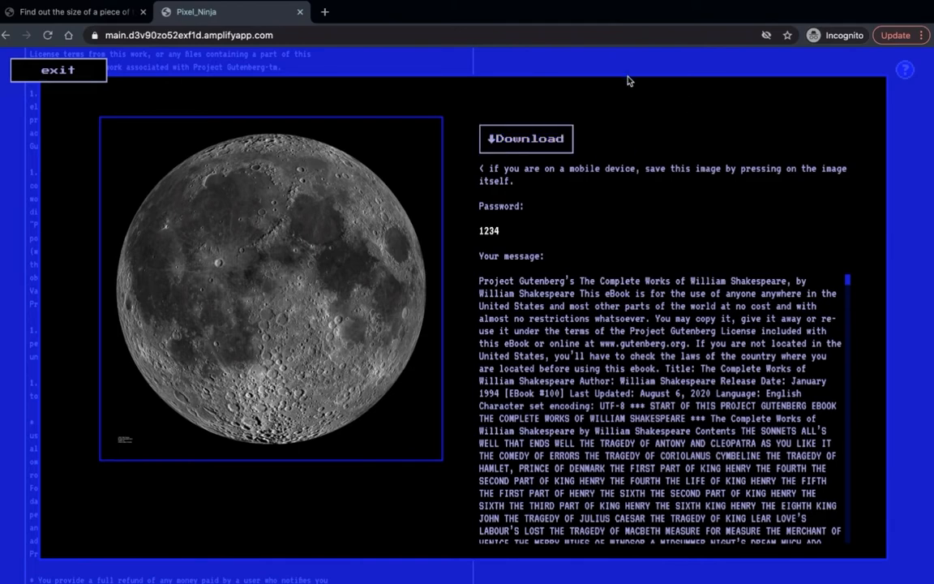
{"action": "left_click", "coordinate": [525, 138]}
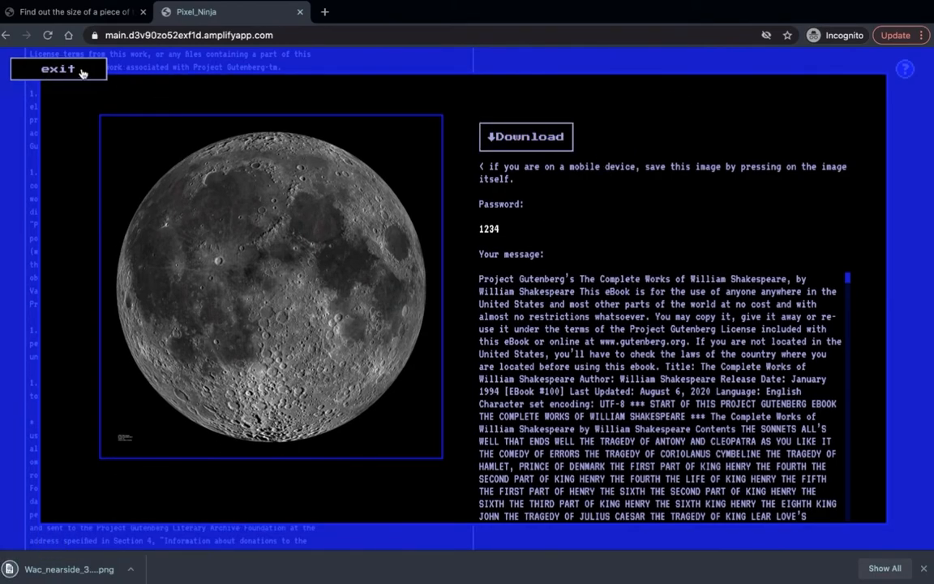
{"action": "left_click", "coordinate": [58, 68]}
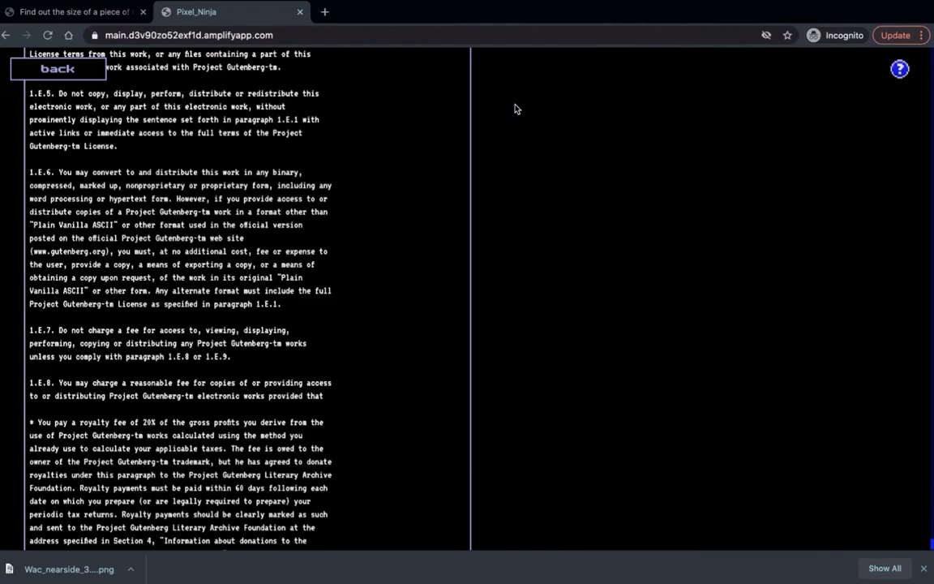
{"action": "mouse_move", "coordinate": [497, 137]}
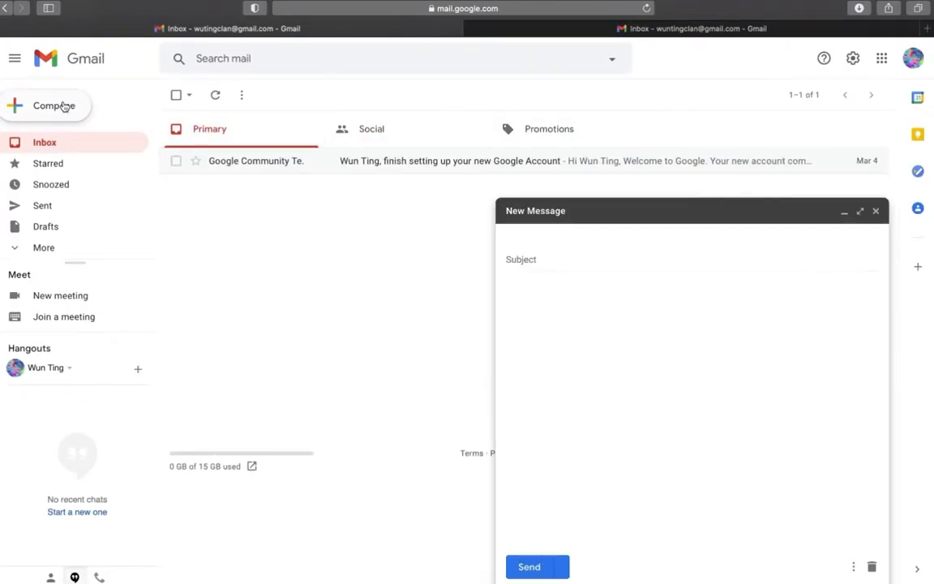
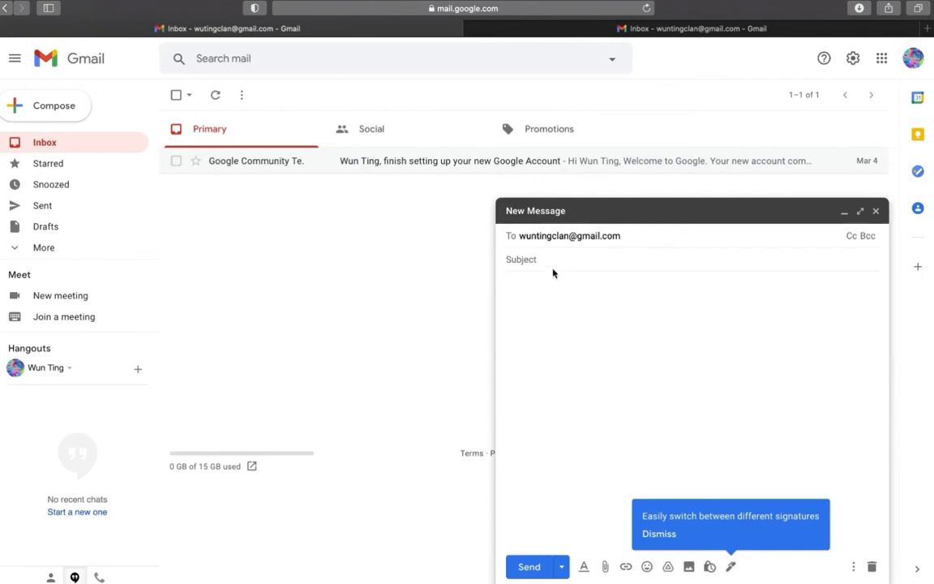
{"action": "left_click", "coordinate": [567, 259]}
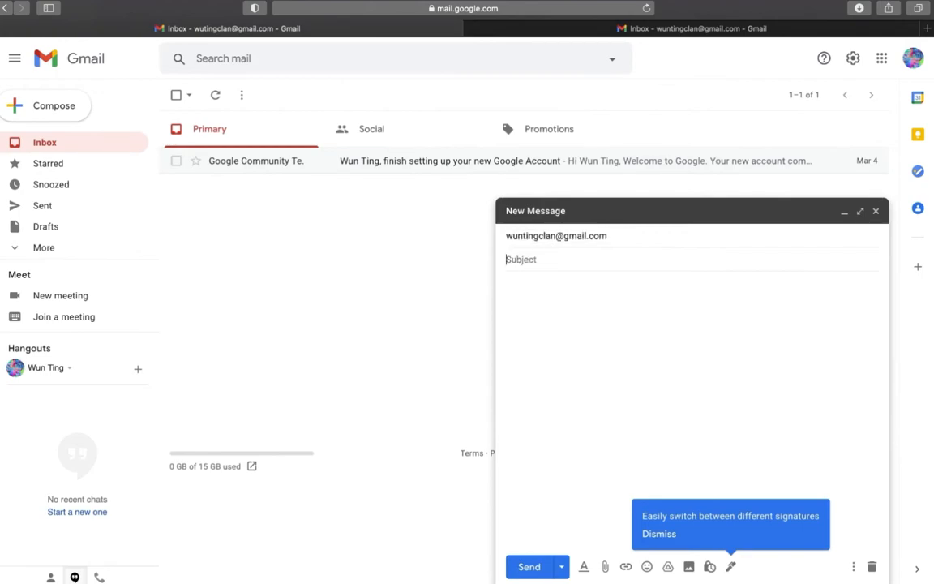
{"action": "type", "text": "here's a picture of"}
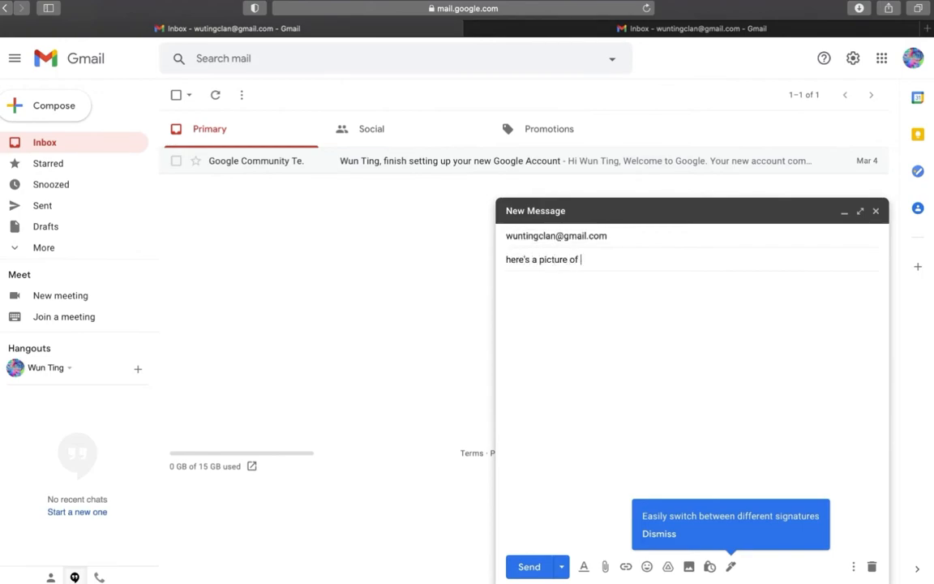
{"action": "type", "text": "the moon."}
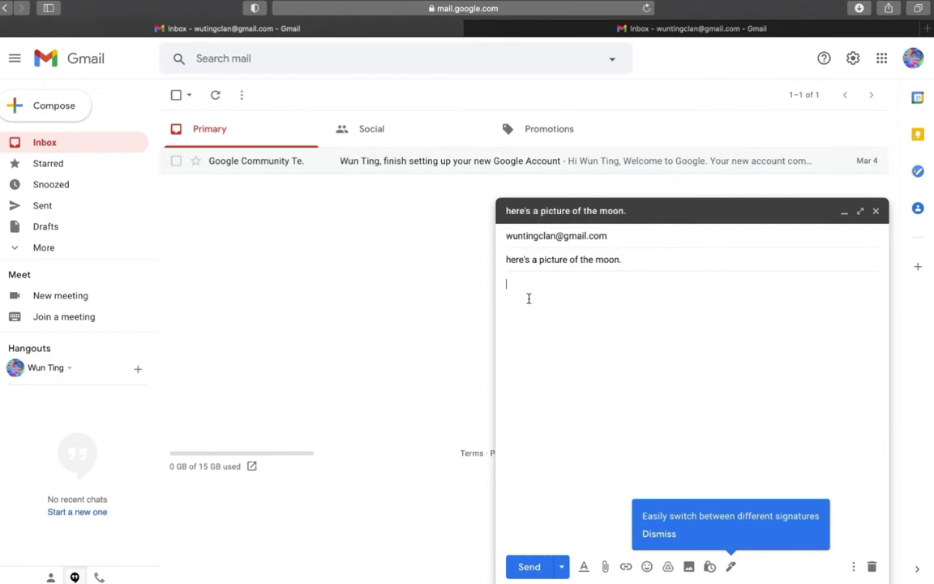
- Attach Wac_nearside_3000.png from Downloads, ungrouping the file list to find it
{"action": "left_click", "coordinate": [688, 567]}
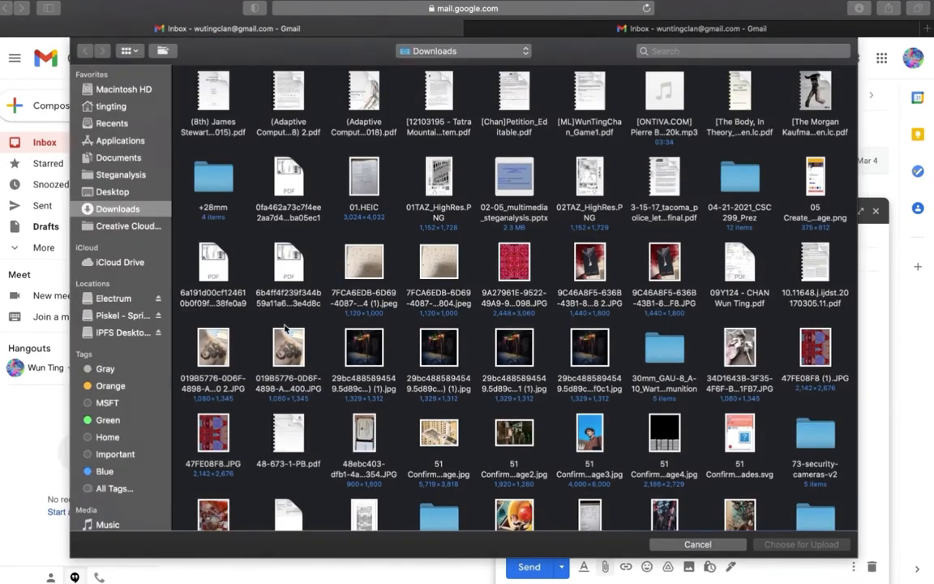
{"action": "scroll", "scroll_direction": "down", "scroll_amount": 3}
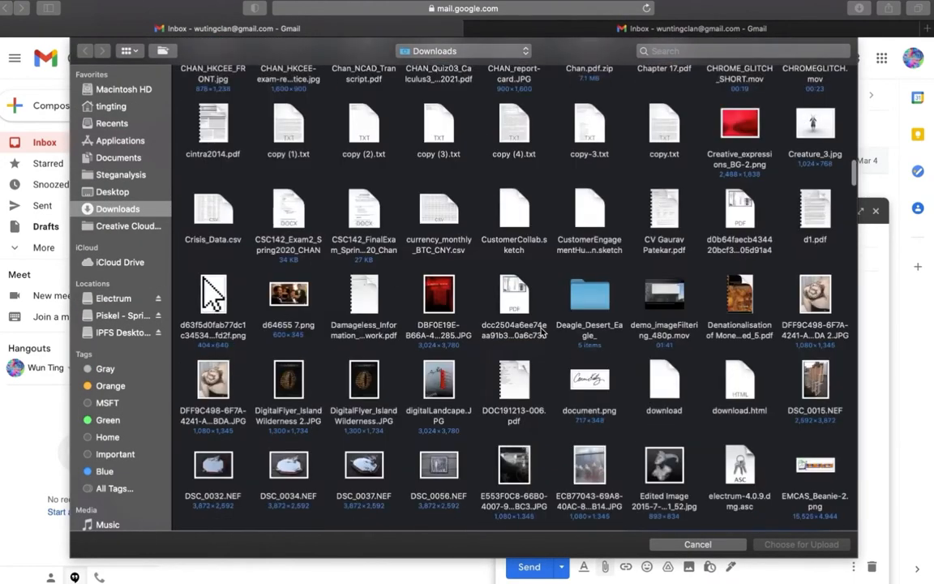
{"action": "left_click", "coordinate": [125, 50]}
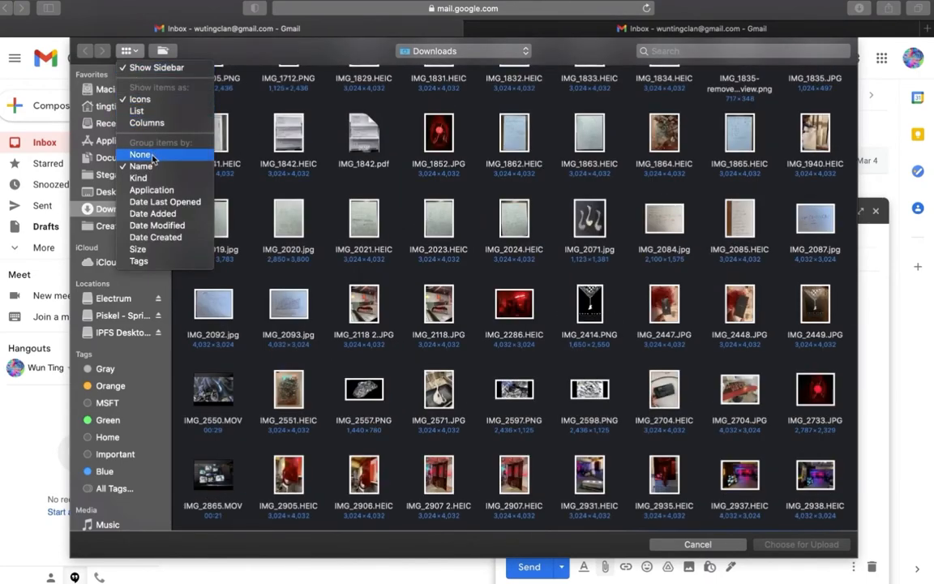
{"action": "left_click", "coordinate": [141, 154]}
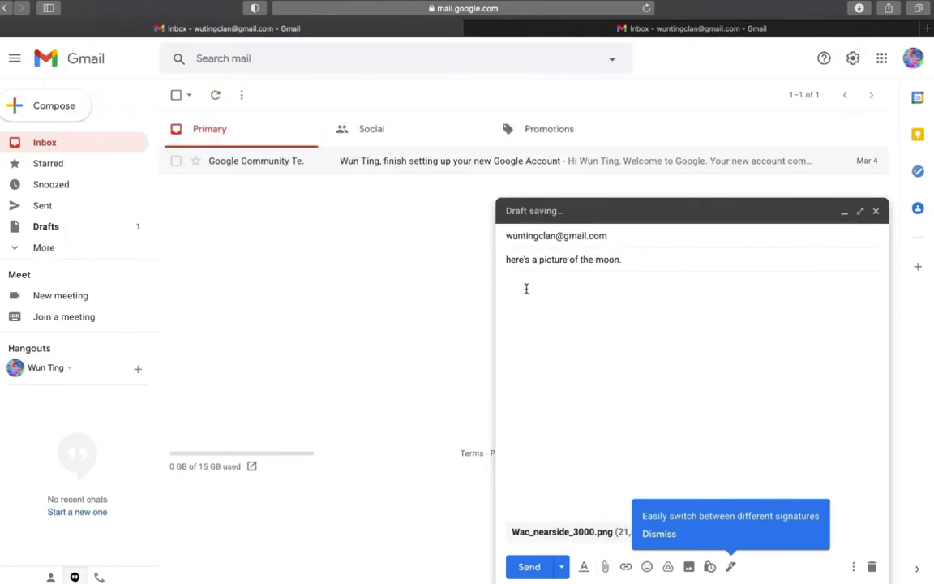
{"action": "left_click", "coordinate": [528, 566]}
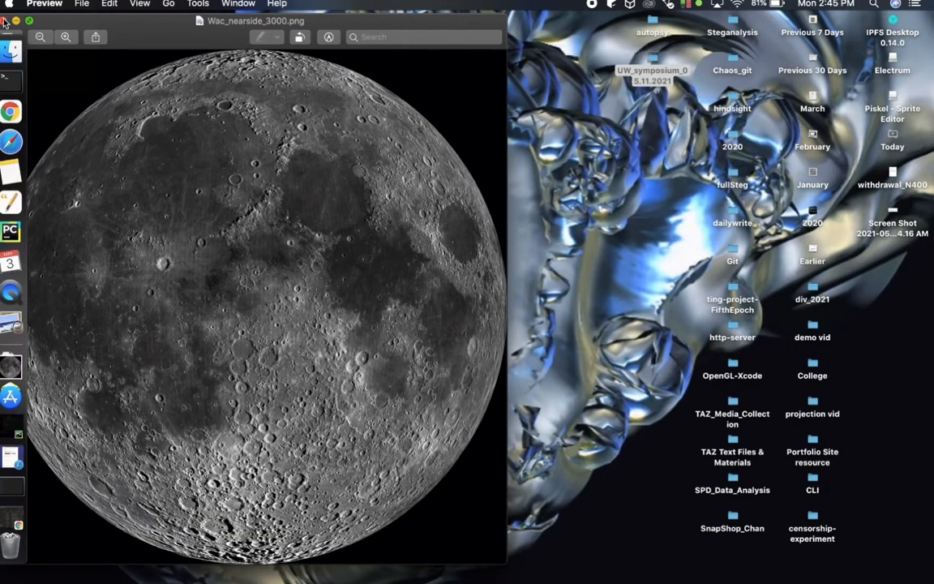
{"action": "left_click", "coordinate": [7, 20]}
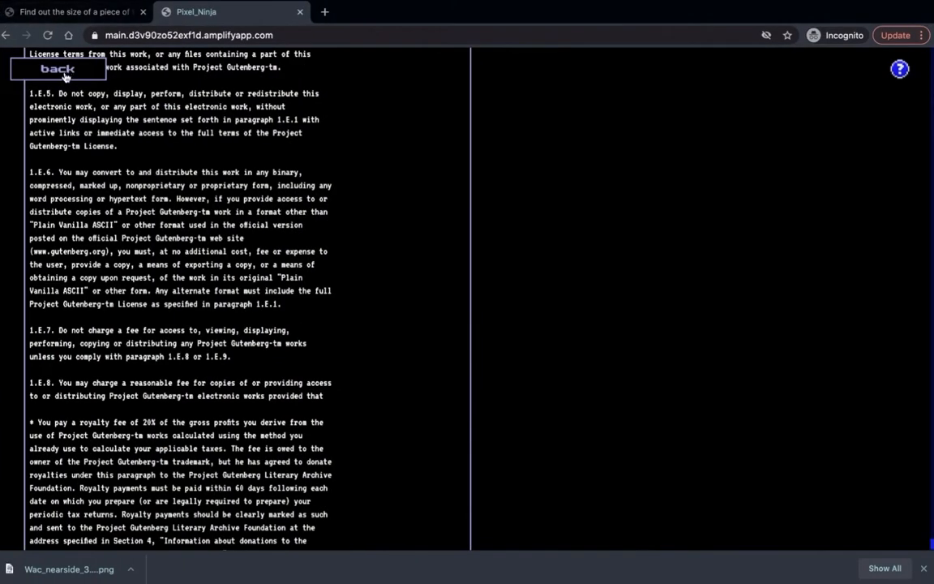
- Start Extract from the home page and upload Wac_nearside_3000.png from Downloads
{"action": "left_click", "coordinate": [58, 69]}
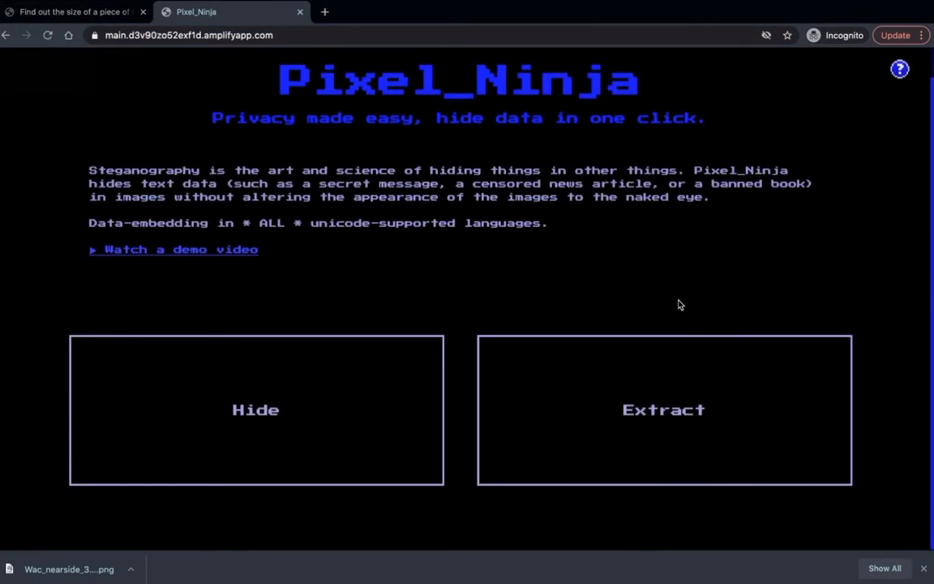
{"action": "left_click", "coordinate": [663, 409]}
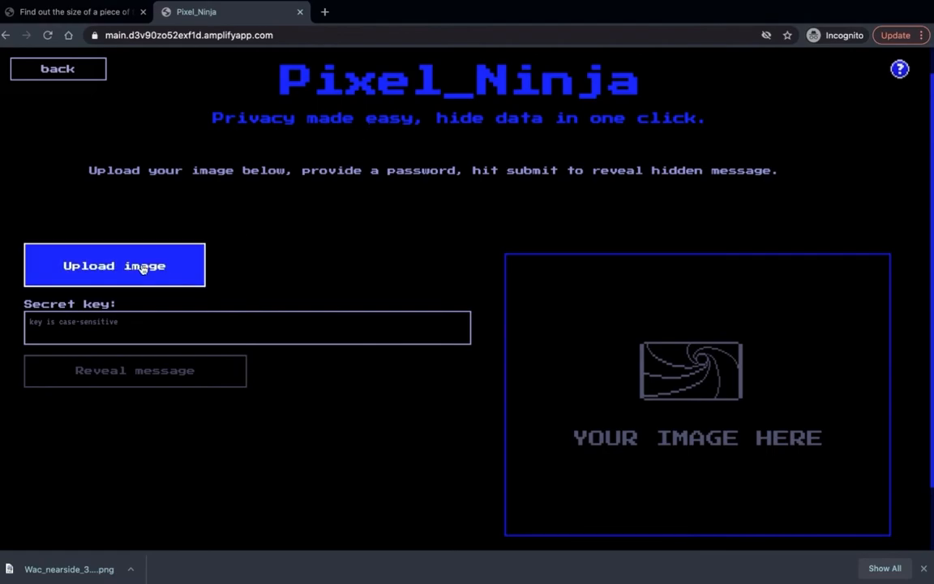
{"action": "left_click", "coordinate": [115, 265]}
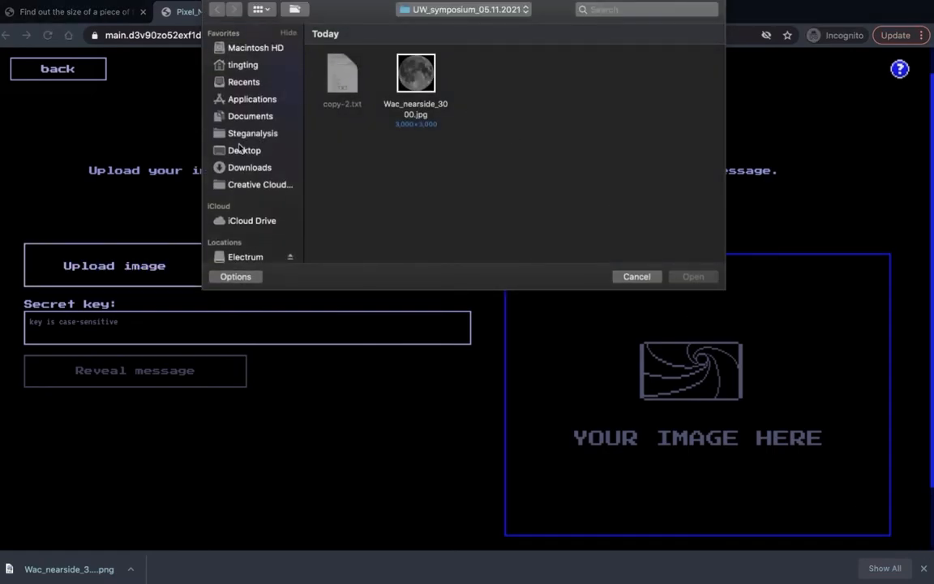
{"action": "left_click", "coordinate": [249, 167]}
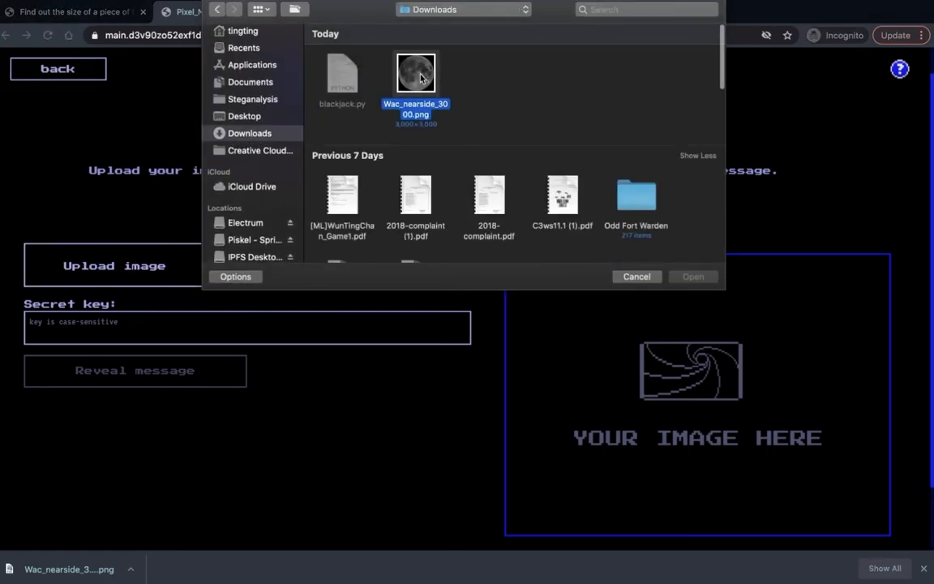
{"action": "left_click", "coordinate": [693, 276]}
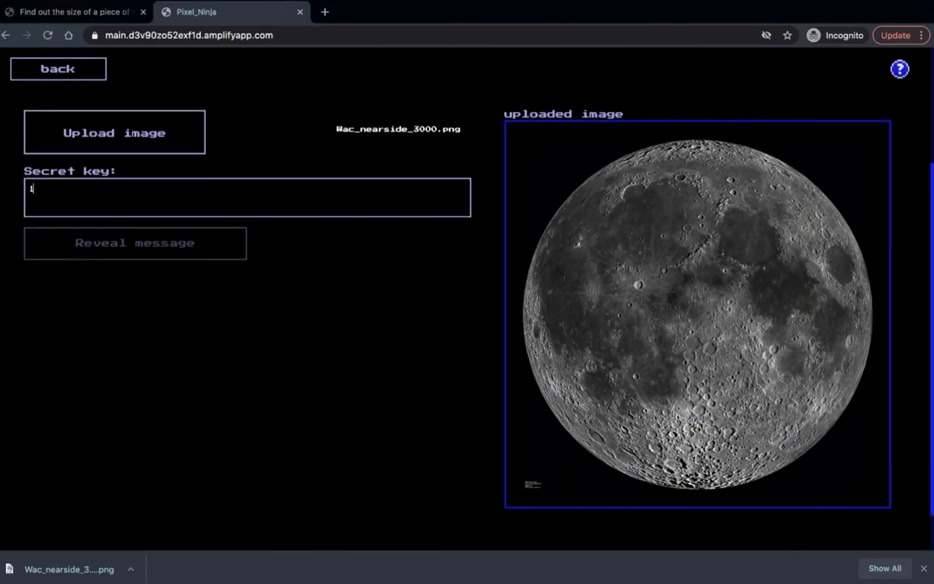
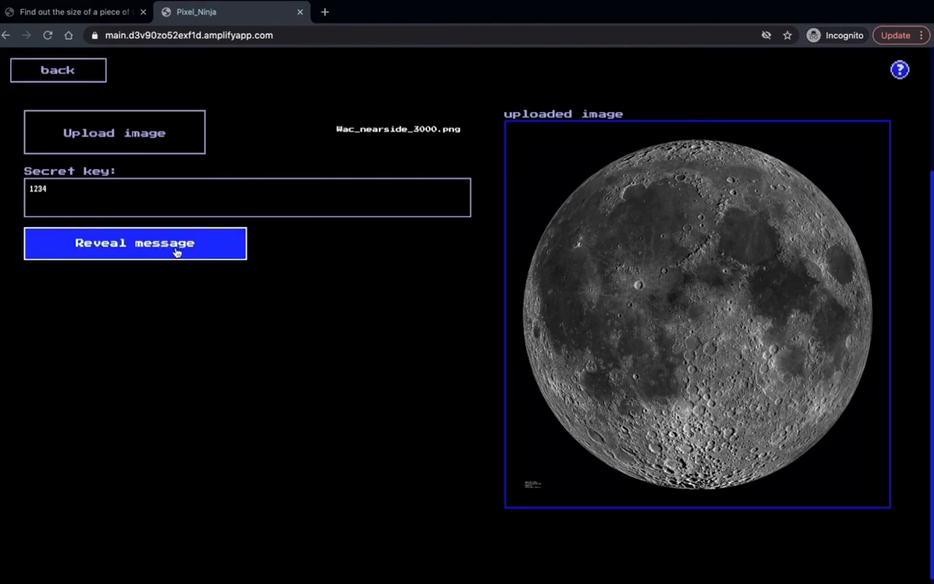
{"action": "mouse_move", "coordinate": [277, 304]}
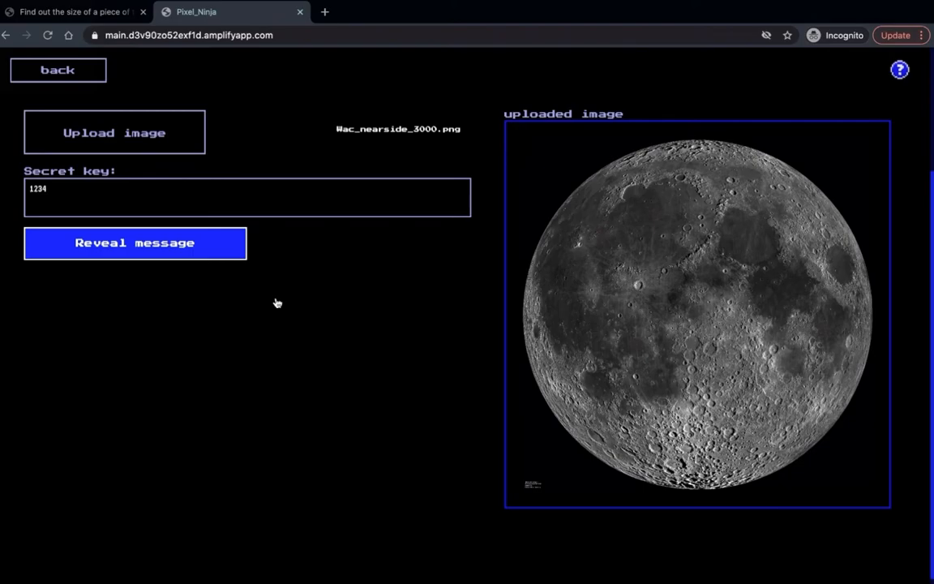
{"action": "left_click", "coordinate": [134, 243]}
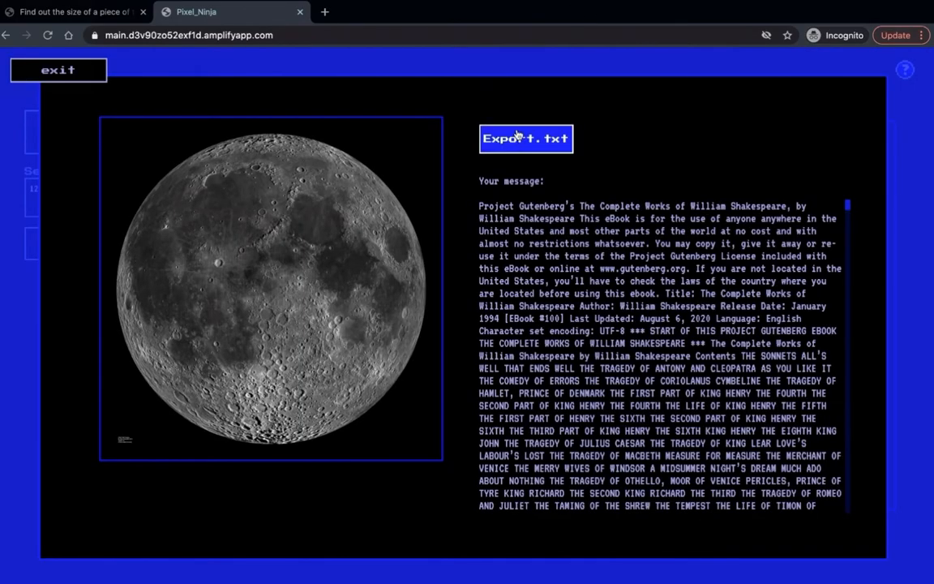
{"action": "scroll", "scroll_direction": "down", "scroll_amount": 3}
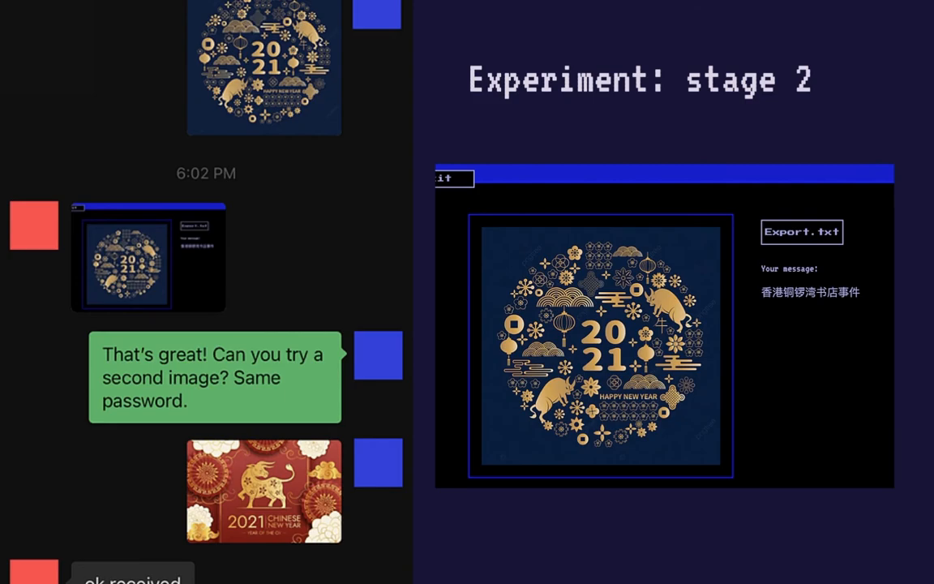
- Scroll the 'Experiment: stage 2' slide to show the next chat message
{"action": "scroll", "scroll_direction": "down", "scroll_amount": 3}
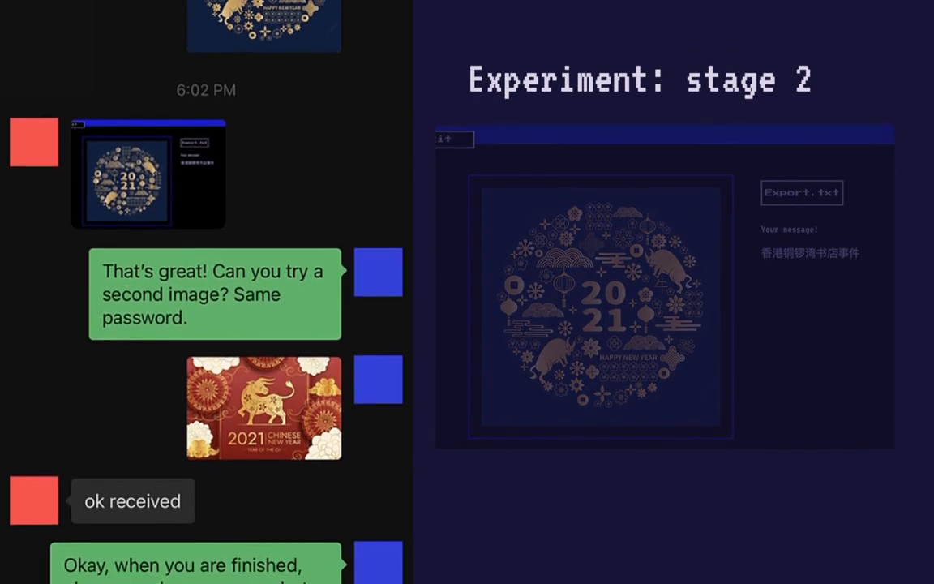